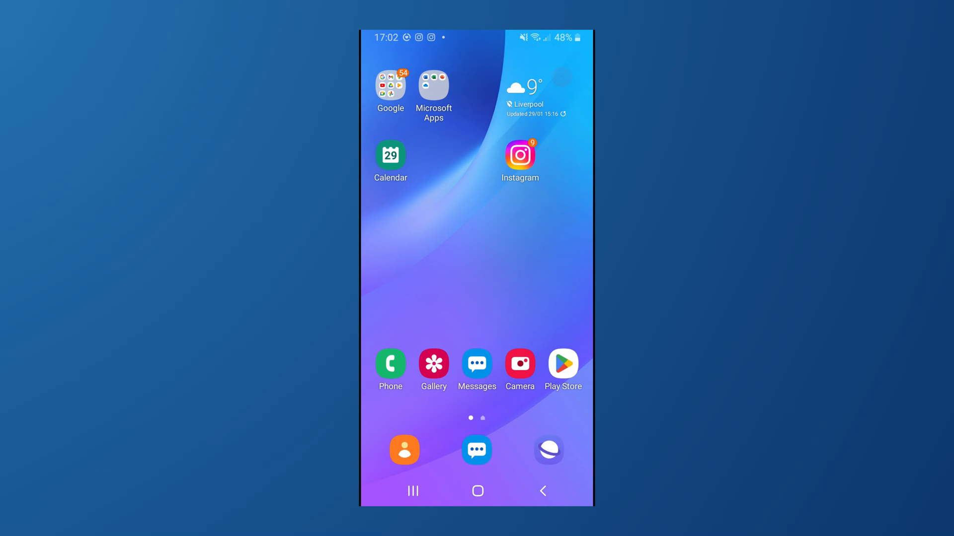
Step: Launch Instagram and go to the account's own profile page
left_click(520, 156)
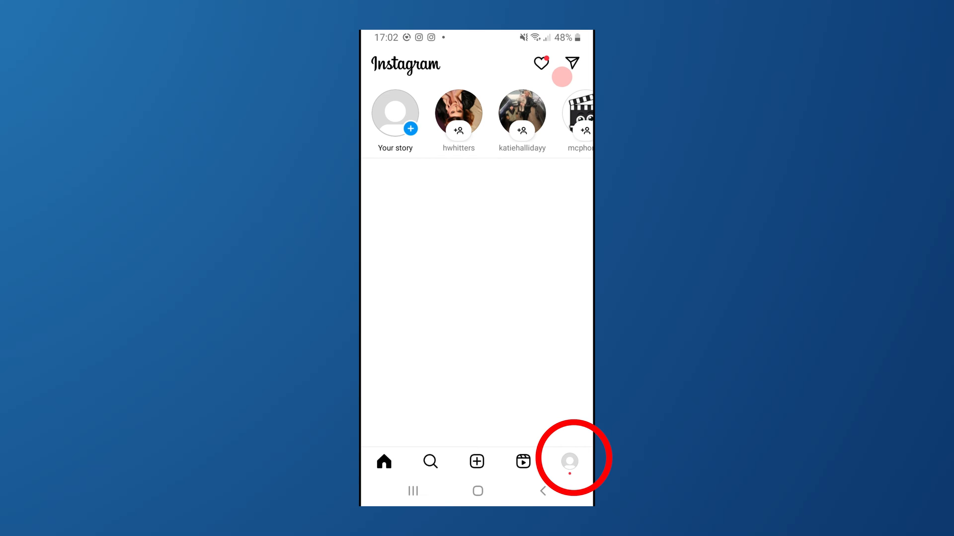
left_click(569, 462)
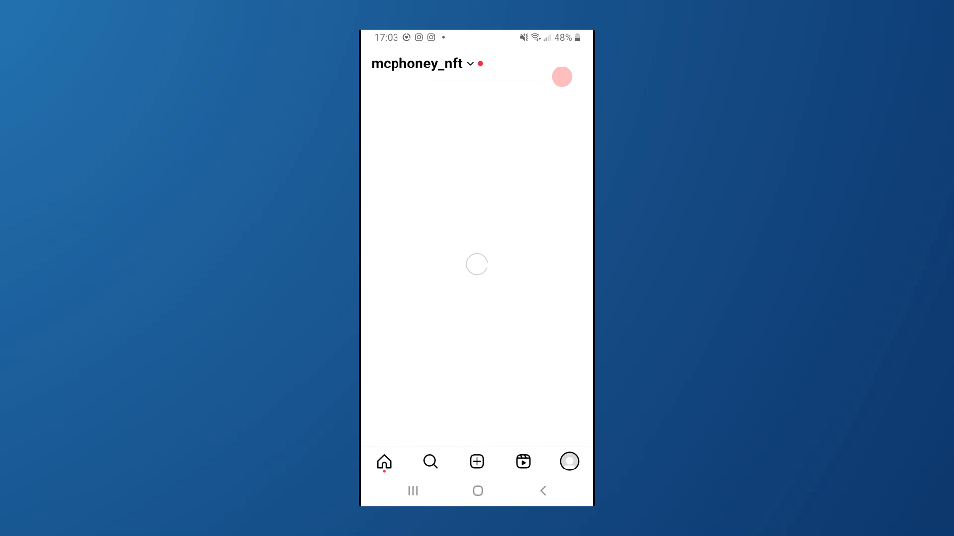
left_click(569, 462)
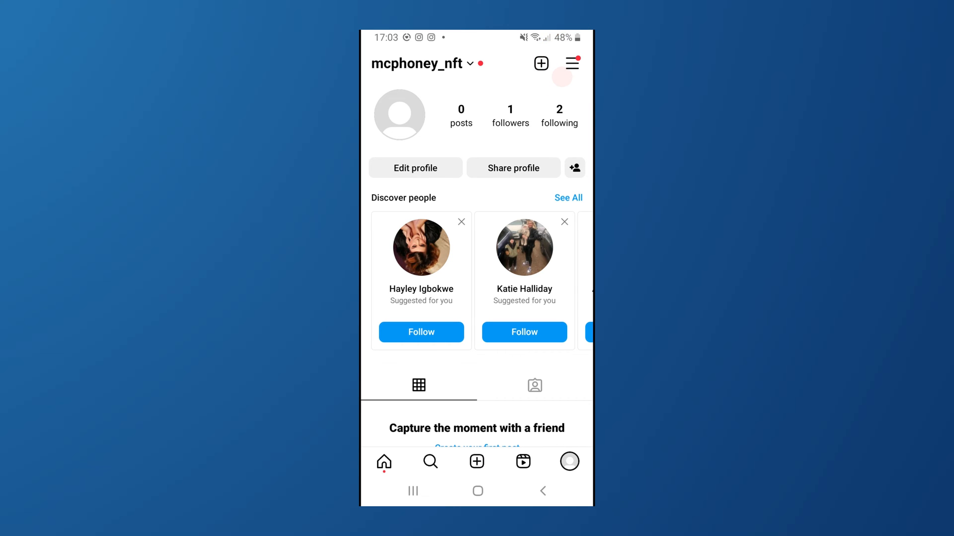
left_click(570, 63)
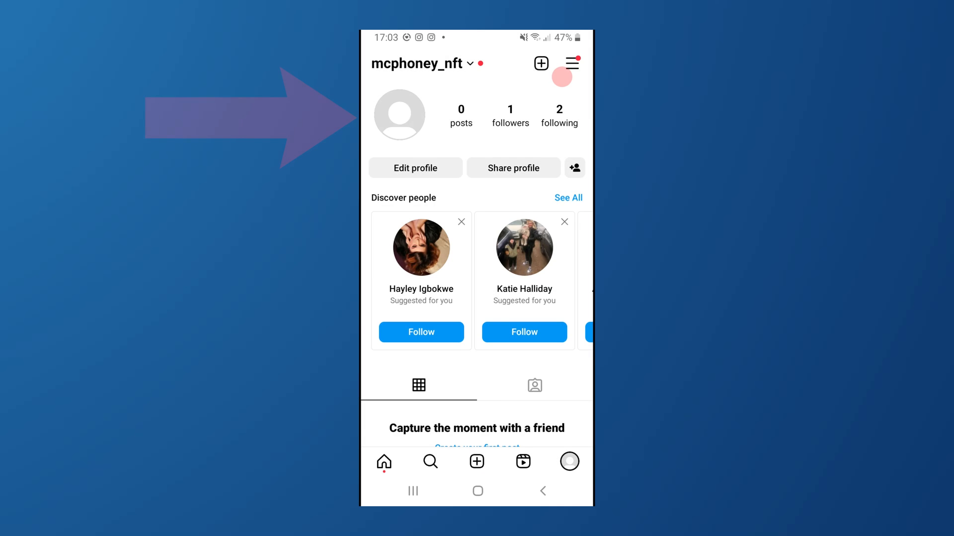
Step: Switch Data Saver off under Data usage and media quality, then return home
left_click(571, 63)
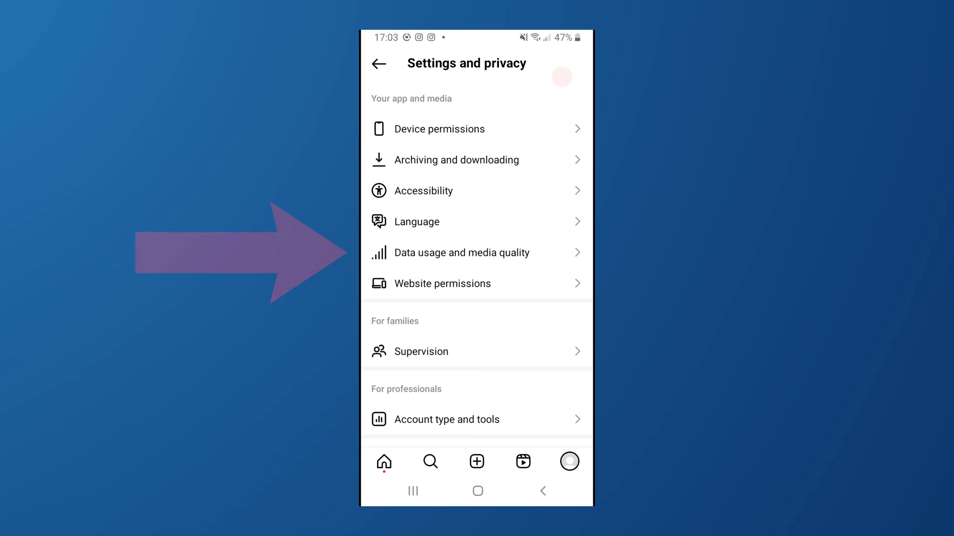
left_click(460, 252)
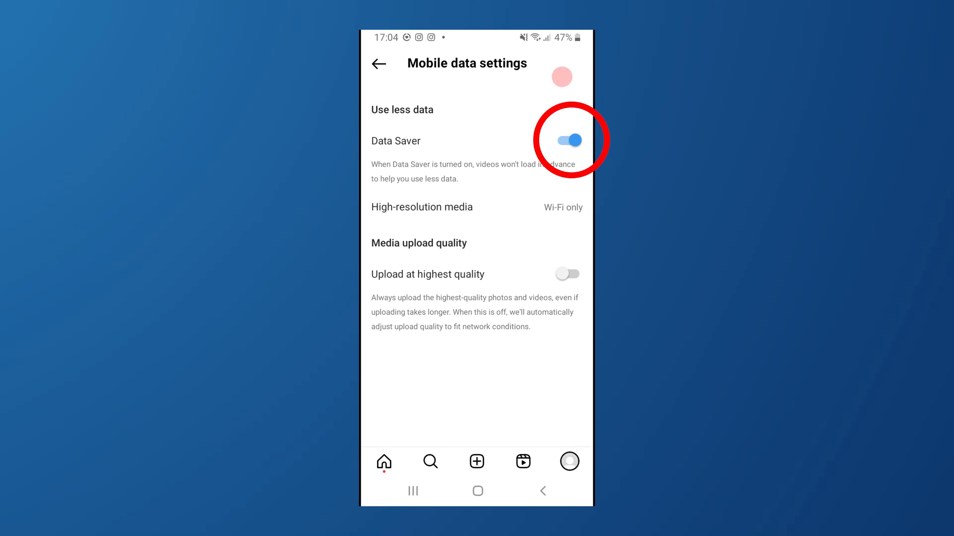
left_click(566, 140)
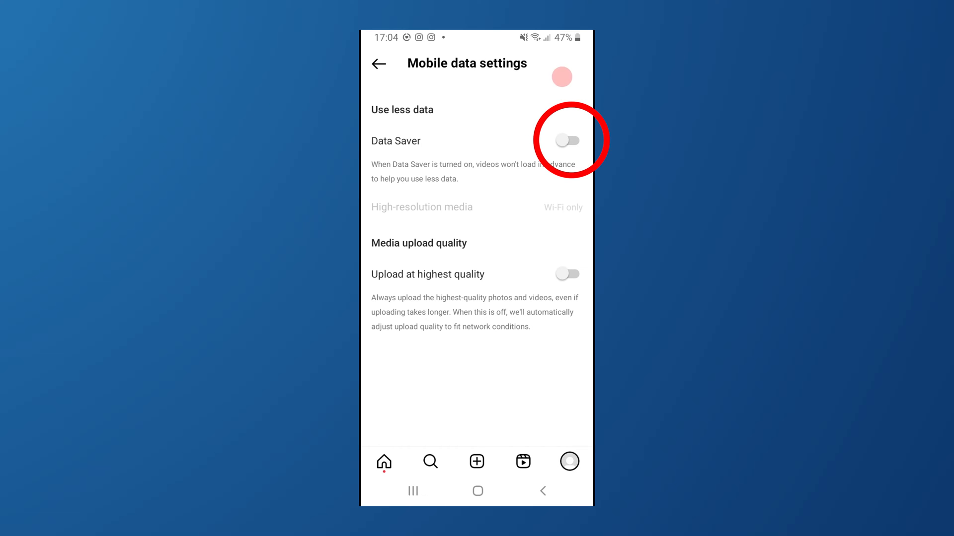
left_click(478, 491)
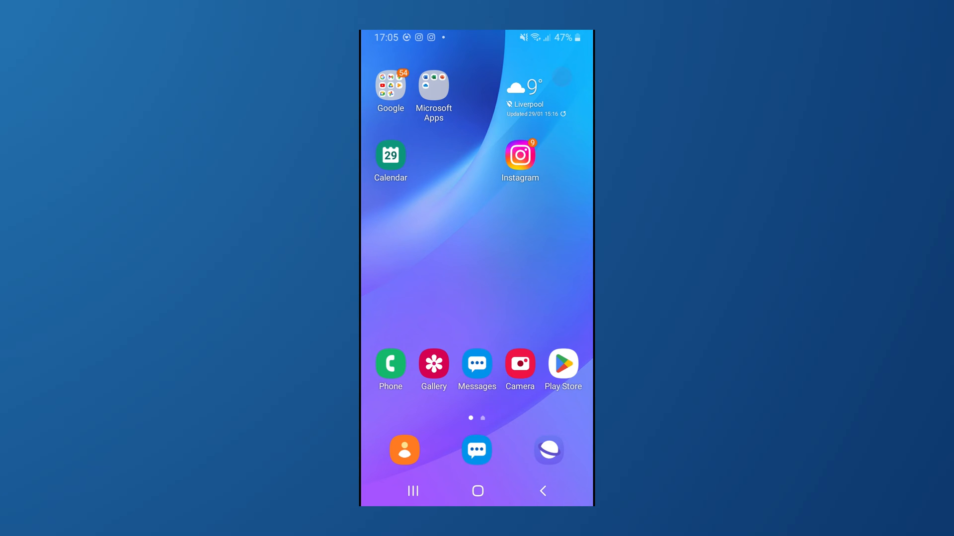
Step: Launch the Samsung Camera and bring up its settings
left_click(520, 363)
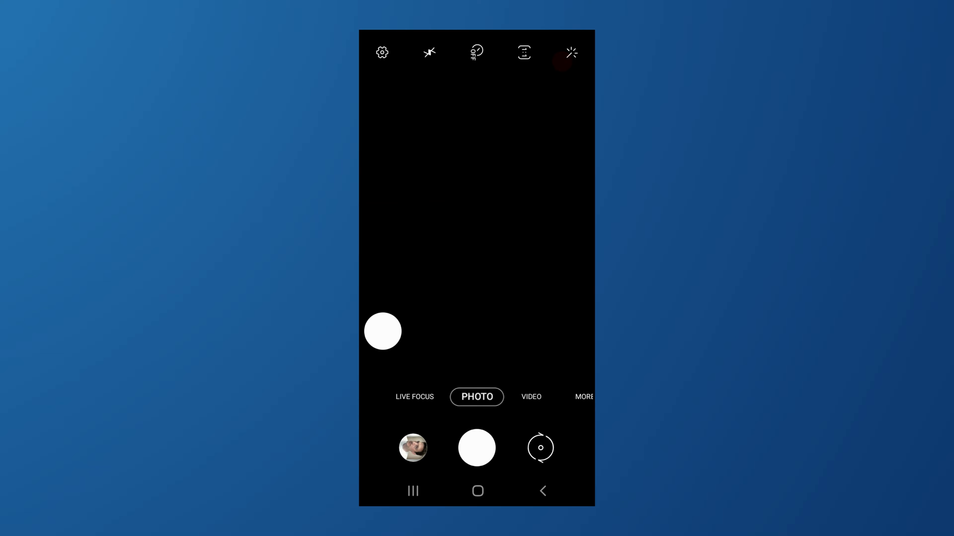
left_click(381, 53)
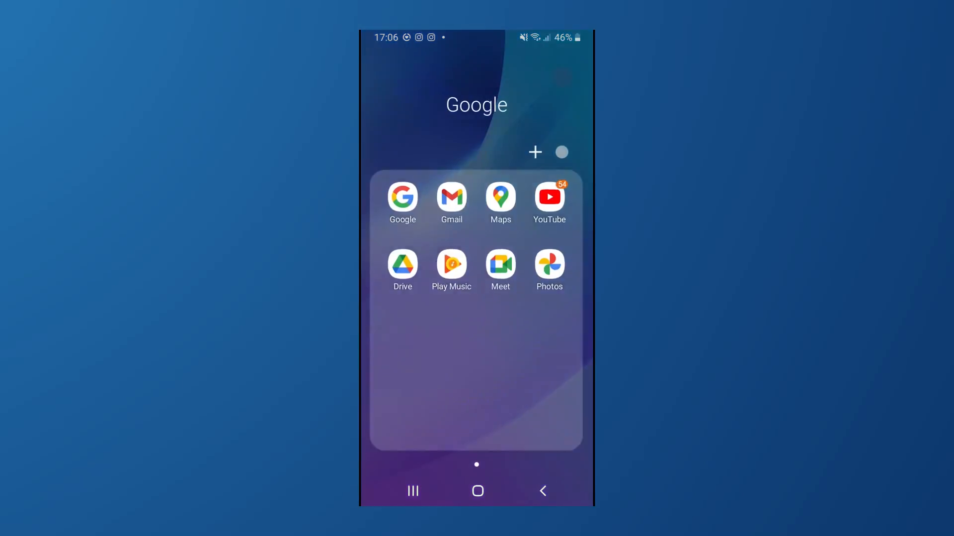
Step: Run a Google search for 'internet speed test' to check the connection
left_click(403, 203)
type("internet sp")
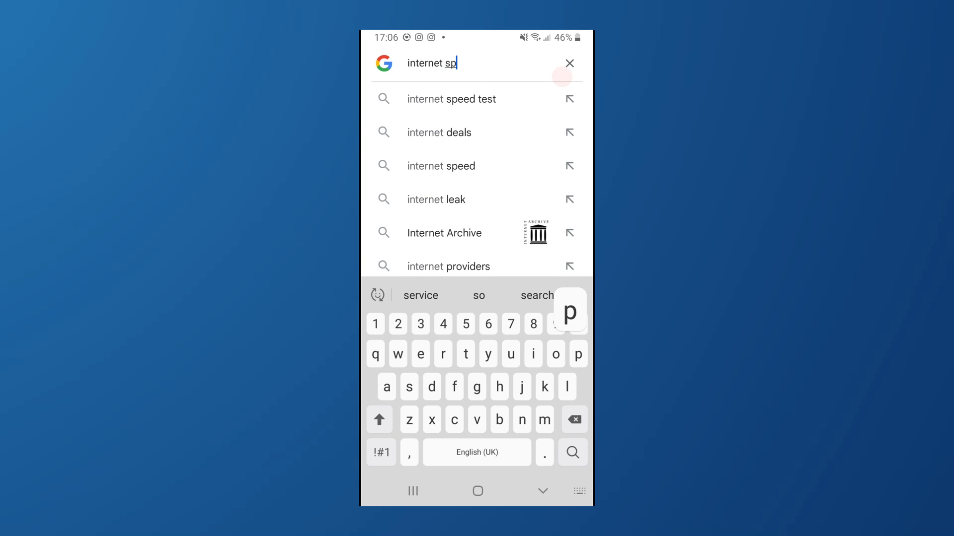
left_click(451, 99)
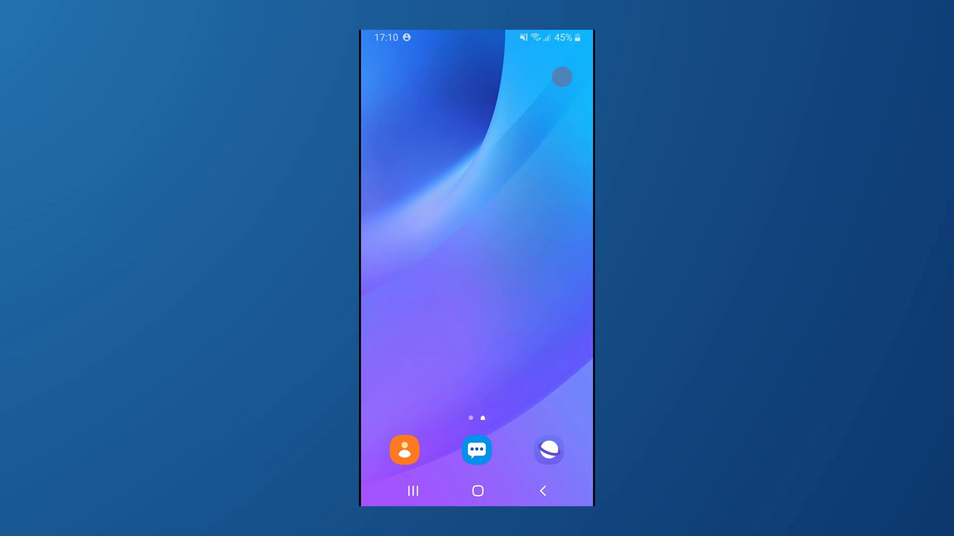
Step: Navigate Android Settings to the Apps list and locate Instagram
scroll("up", 3)
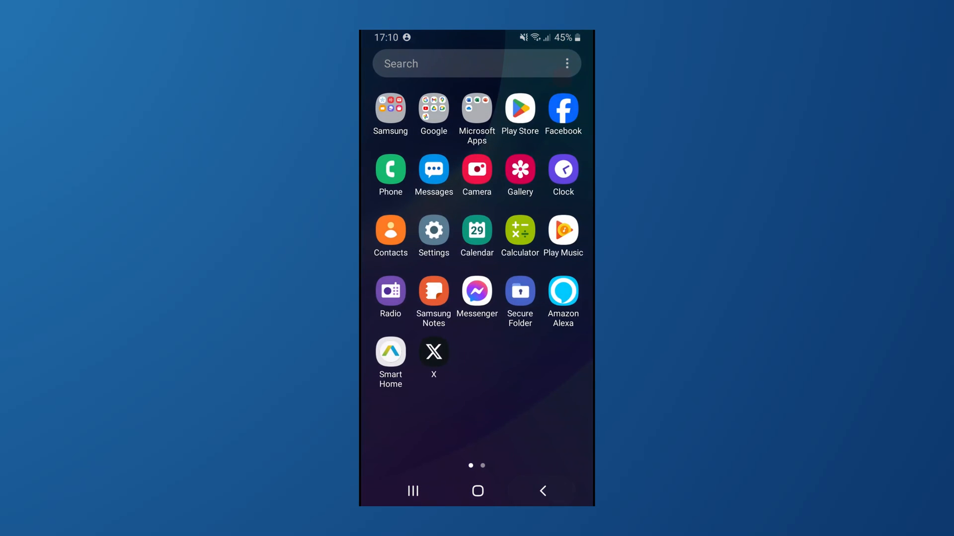
left_click(433, 230)
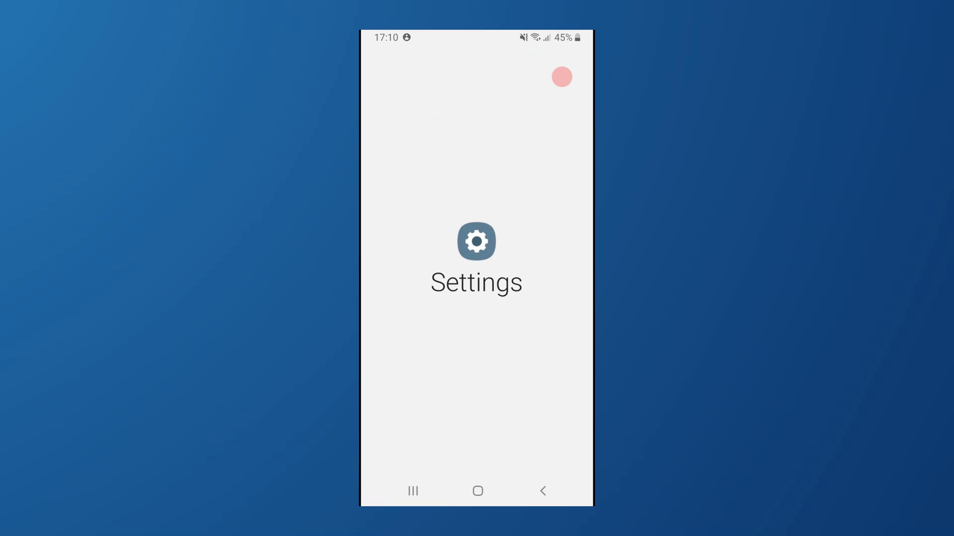
left_click(476, 241)
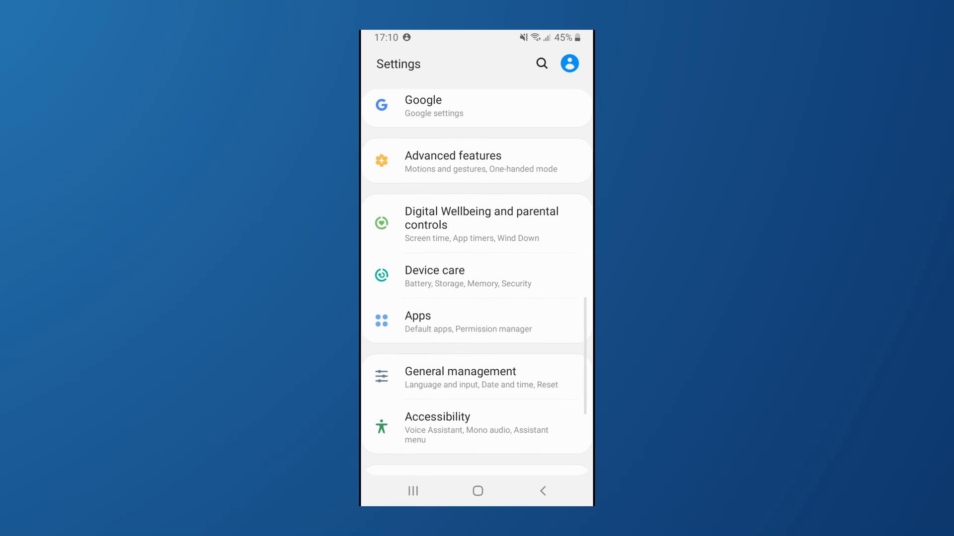
scroll("down", 3)
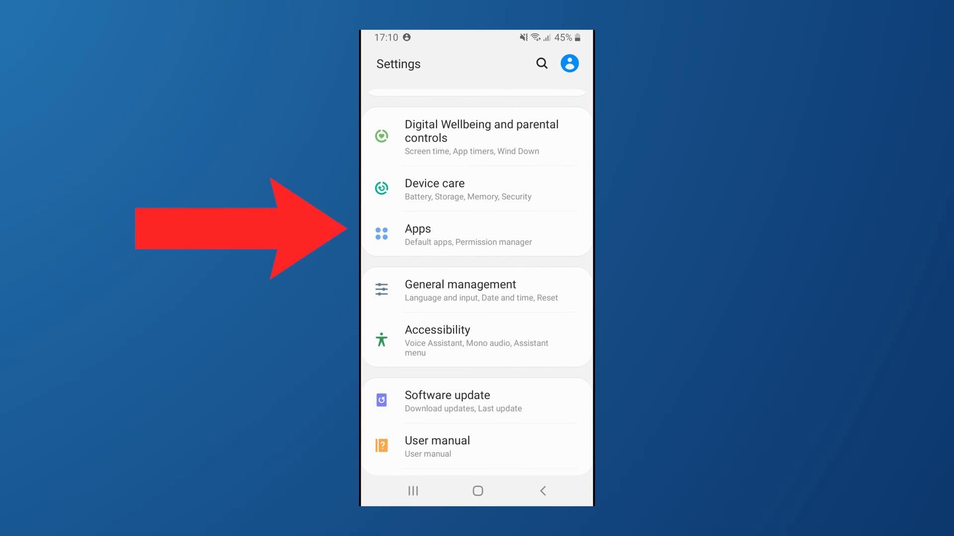
left_click(476, 235)
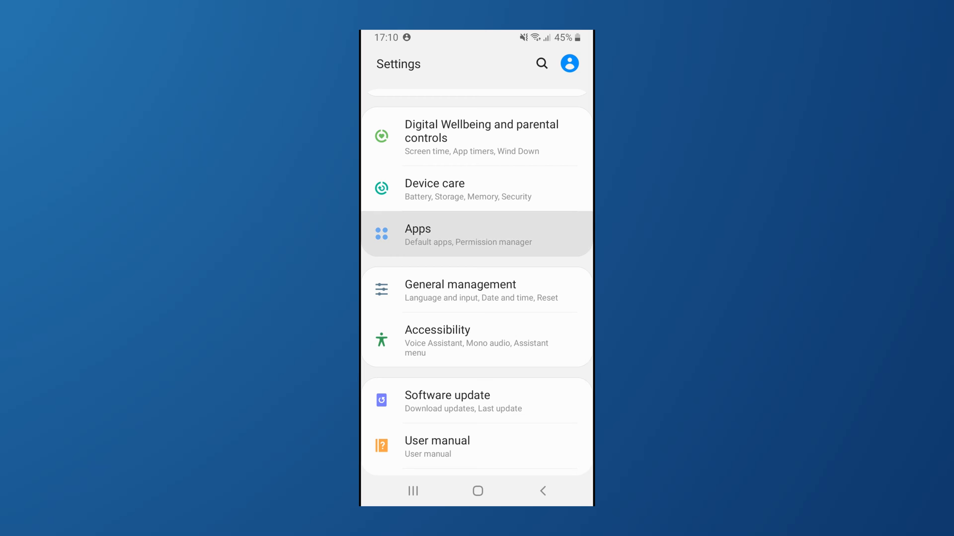
left_click(475, 236)
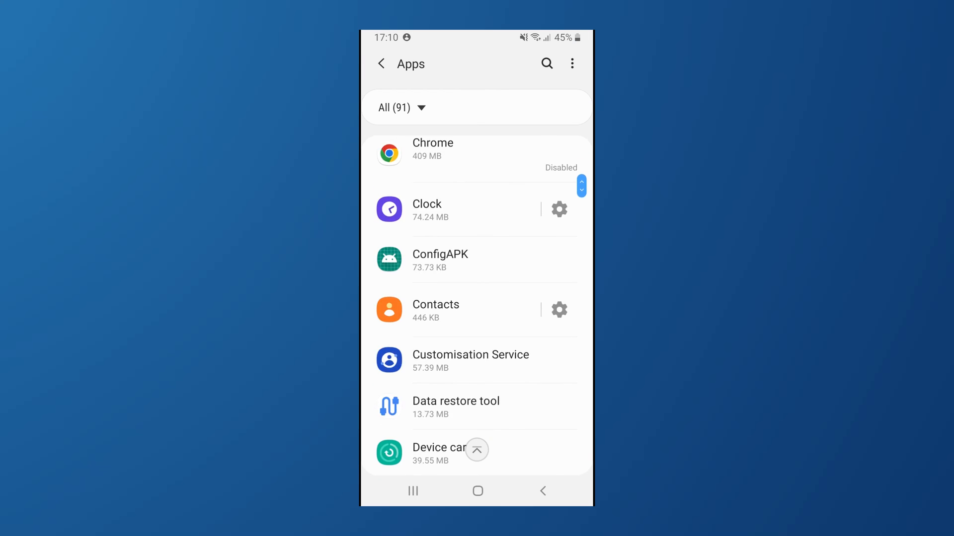
scroll("down", 3)
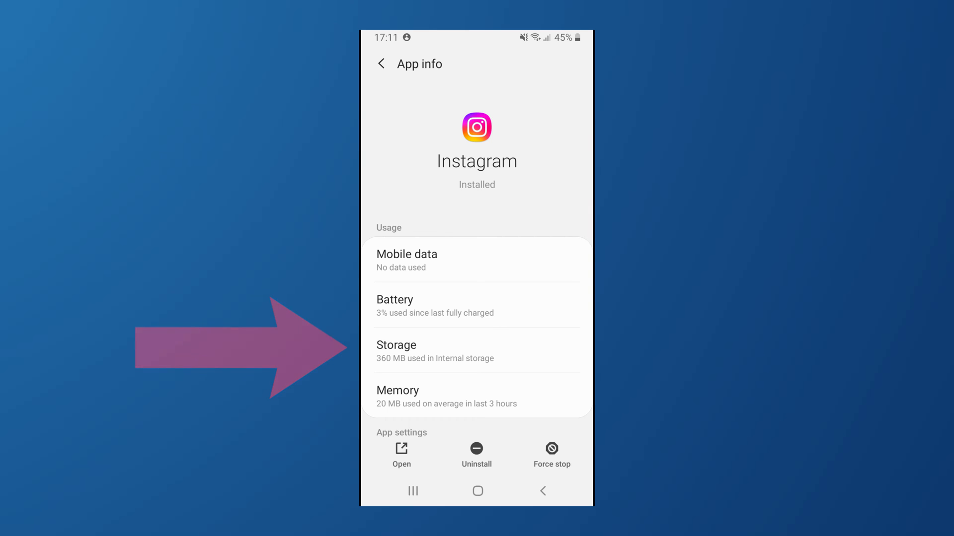
left_click(477, 351)
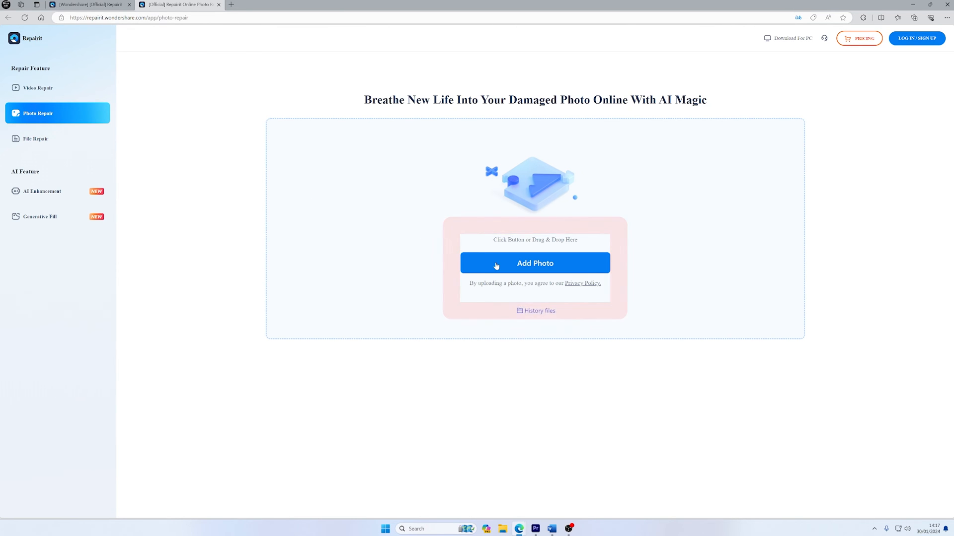
Step: Upload IMG_4148.jpg from the Desktop into Repairit's repair list
left_click(534, 262)
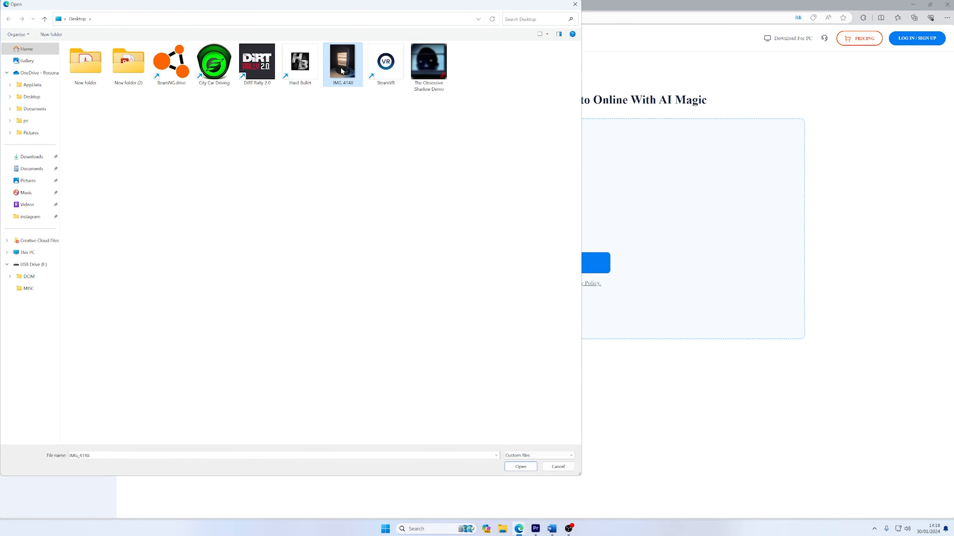
left_click(519, 466)
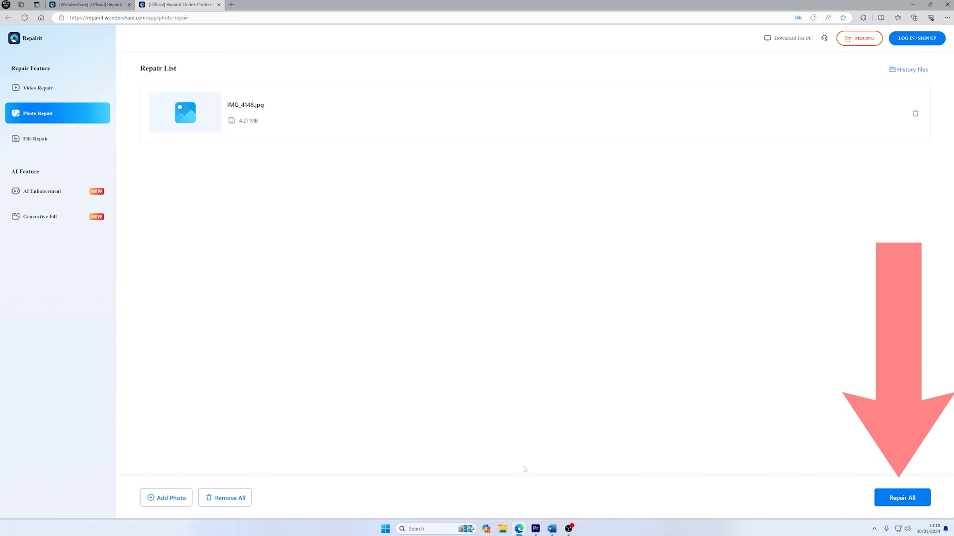
Step: Repair IMG_4148.jpg with Repair All and preview the restored heater photo
left_click(902, 498)
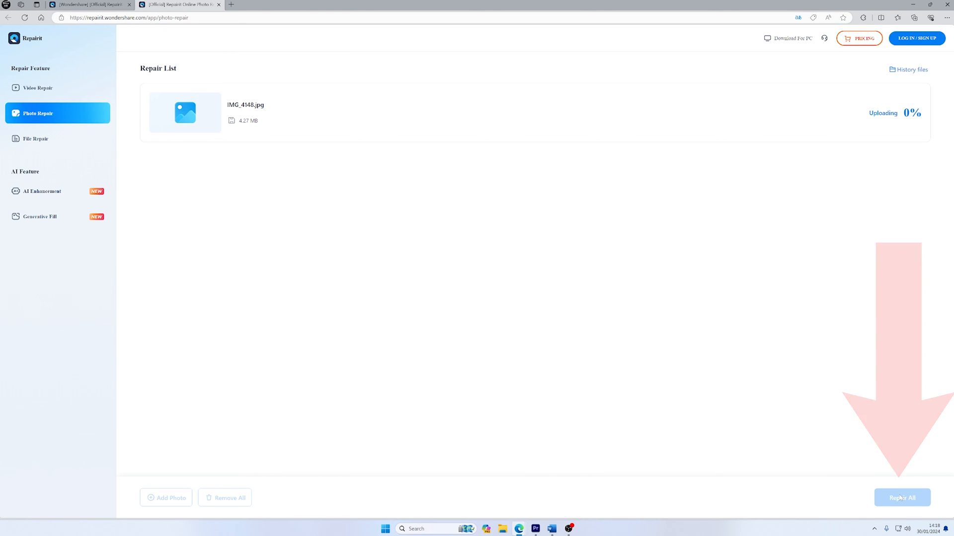
left_click(902, 497)
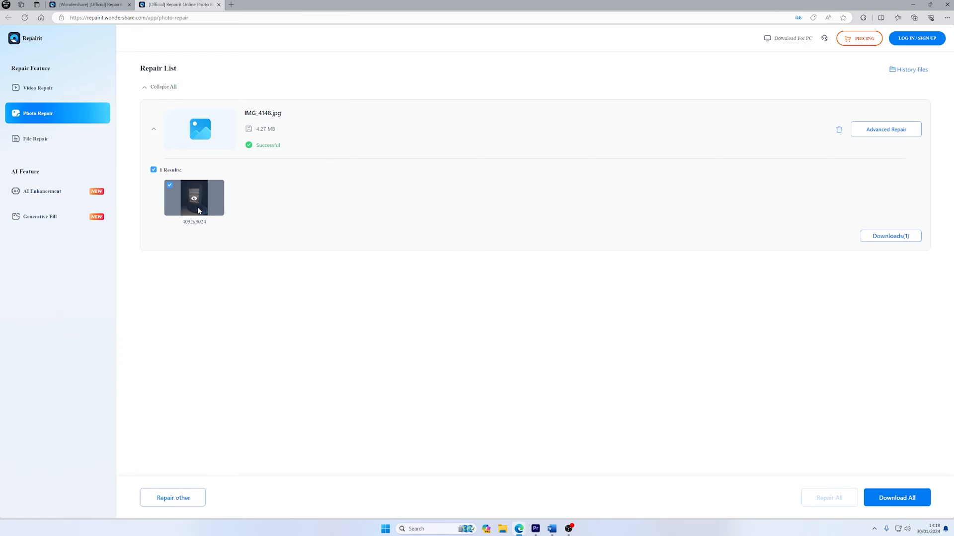
left_click(194, 197)
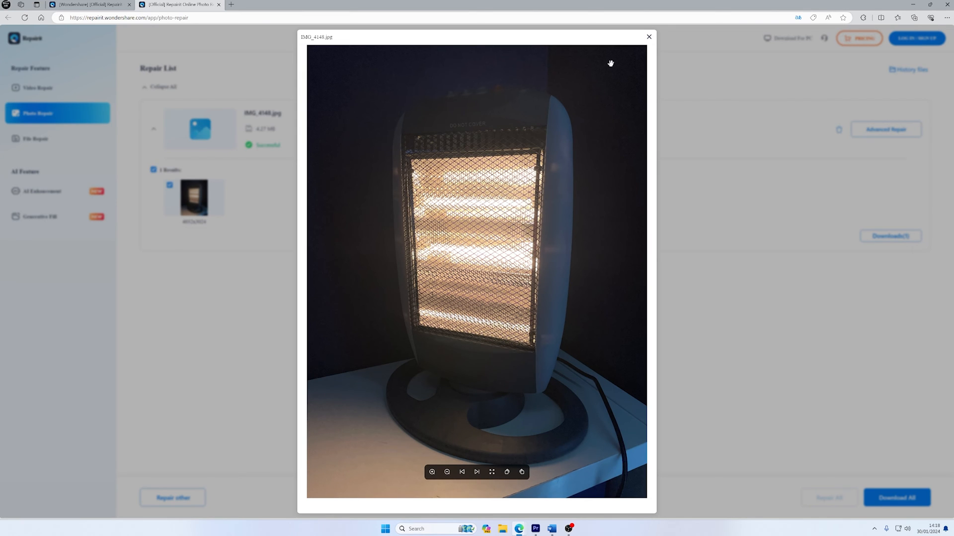
left_click(649, 37)
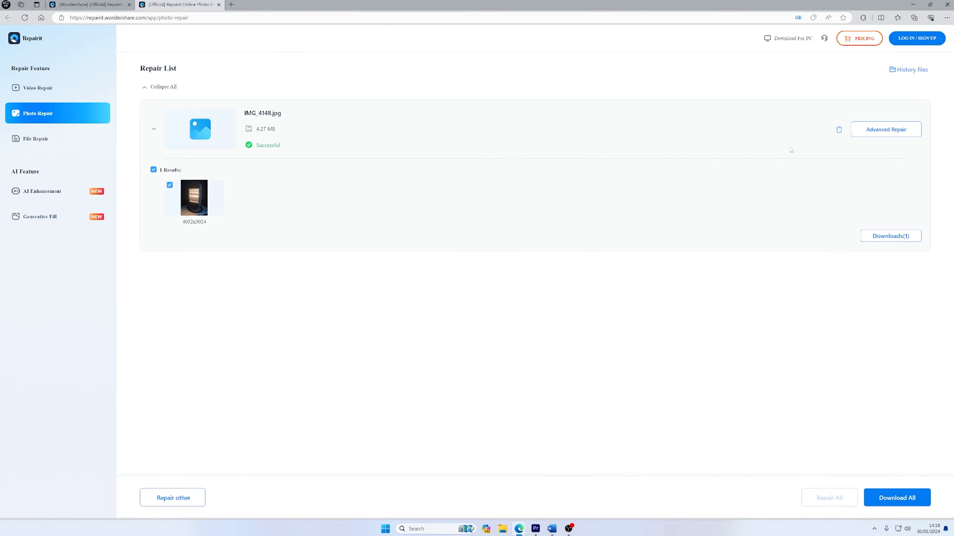